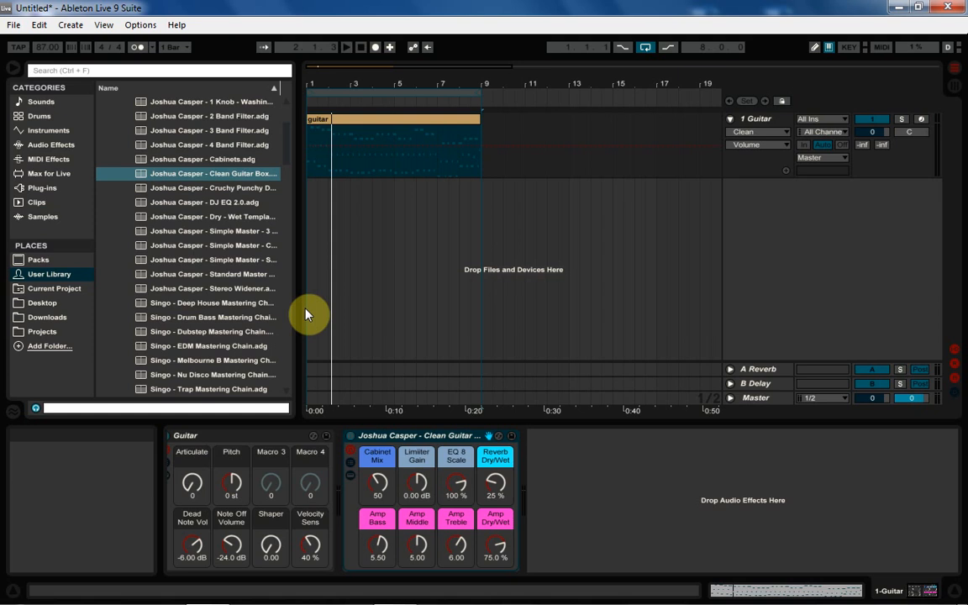
mouse_move(508, 417)
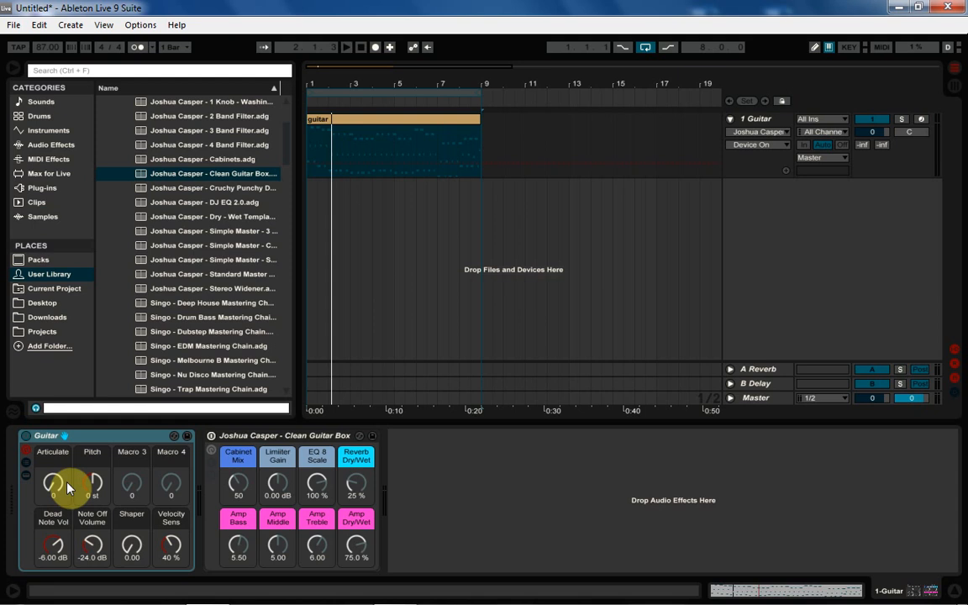
- Browse Packs to Guitar and Bass > Sounds > Guitar Clean and select Guitar.adg
click(39, 258)
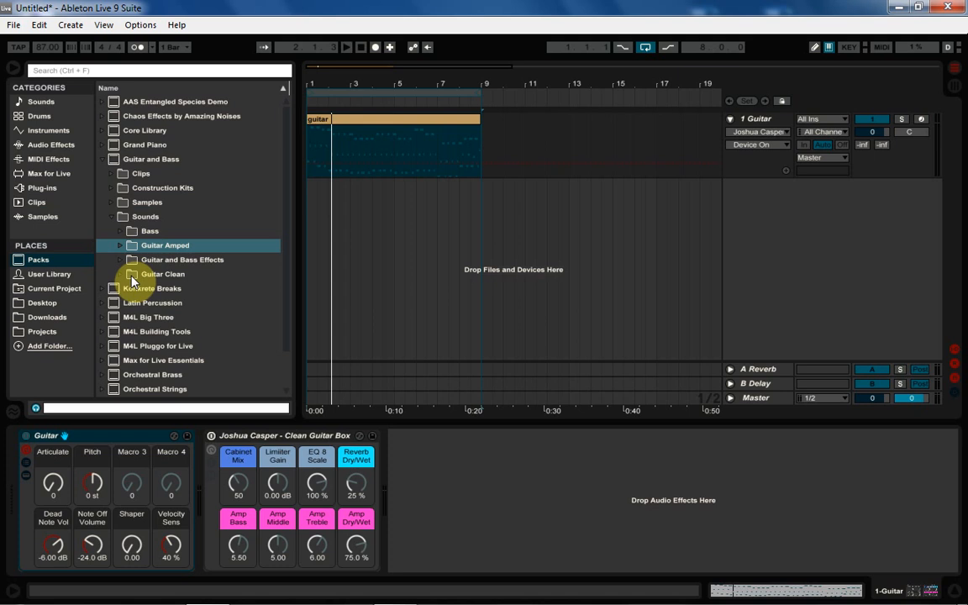
click(162, 274)
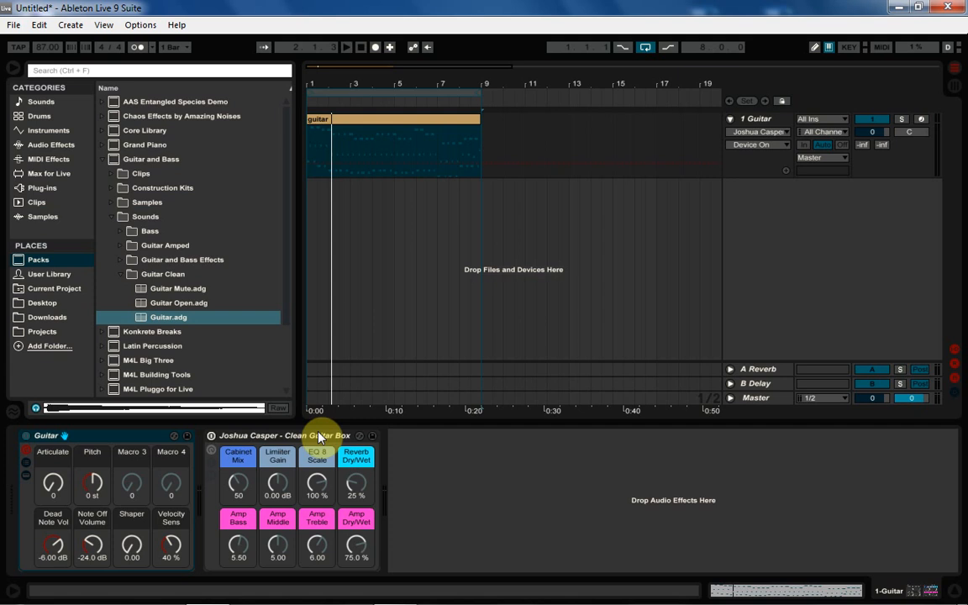
click(346, 47)
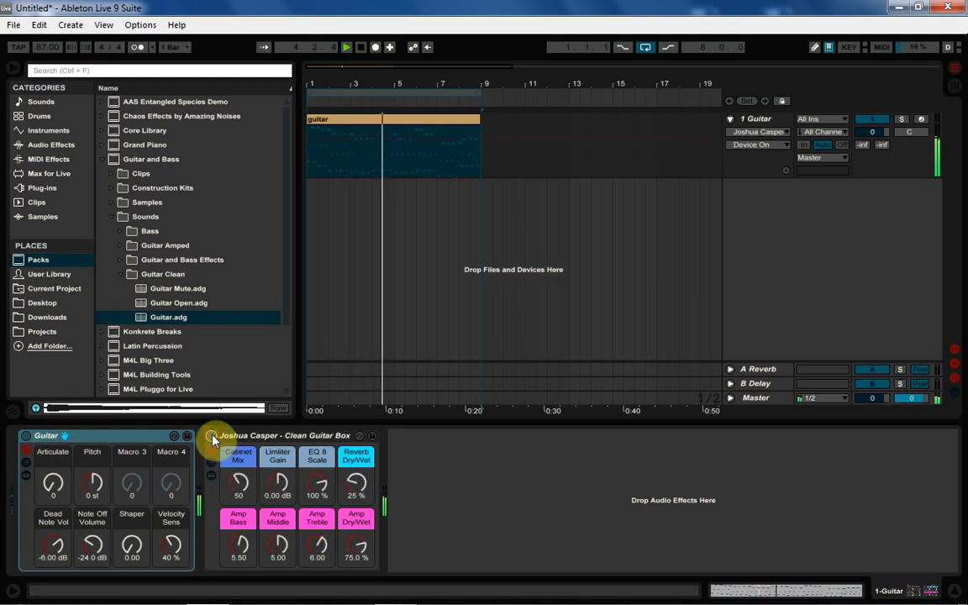
- Lower the Clean Guitar Box Cabinet Mix macro to 40 while auditioning the clip
drag(239, 485, 239, 454)
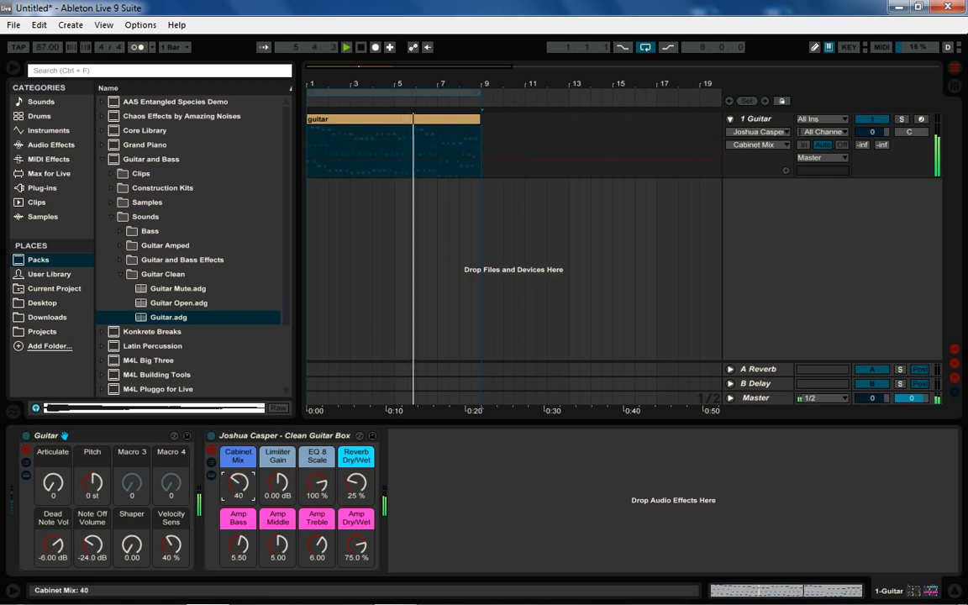
drag(238, 484, 238, 496)
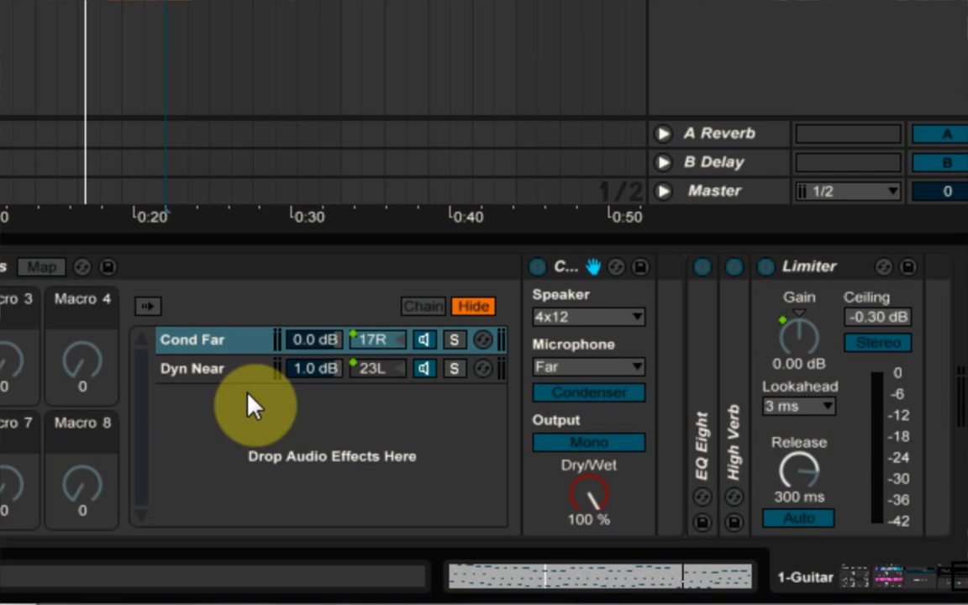
- Duplicate the Guitar track and show the Clean Amp chain in its rack
click(191, 368)
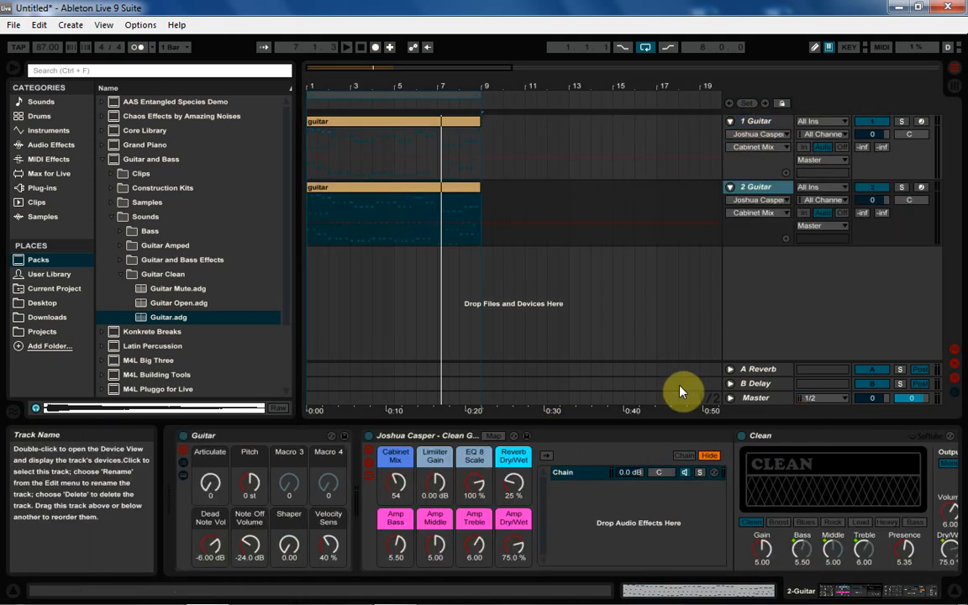
- Delete the Clean Guitar Box from track 2 and solo that track
click(420, 435)
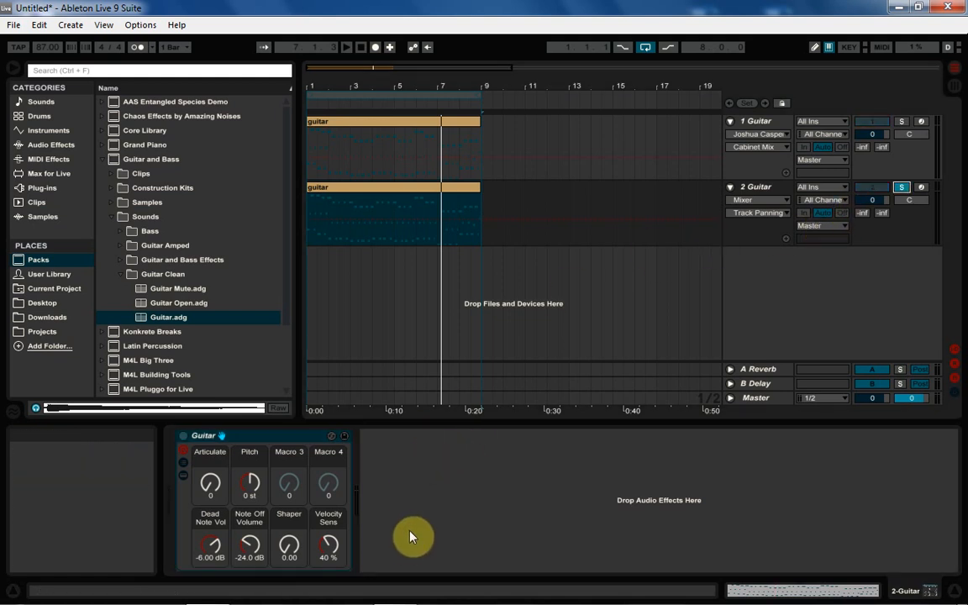
mouse_move(426, 521)
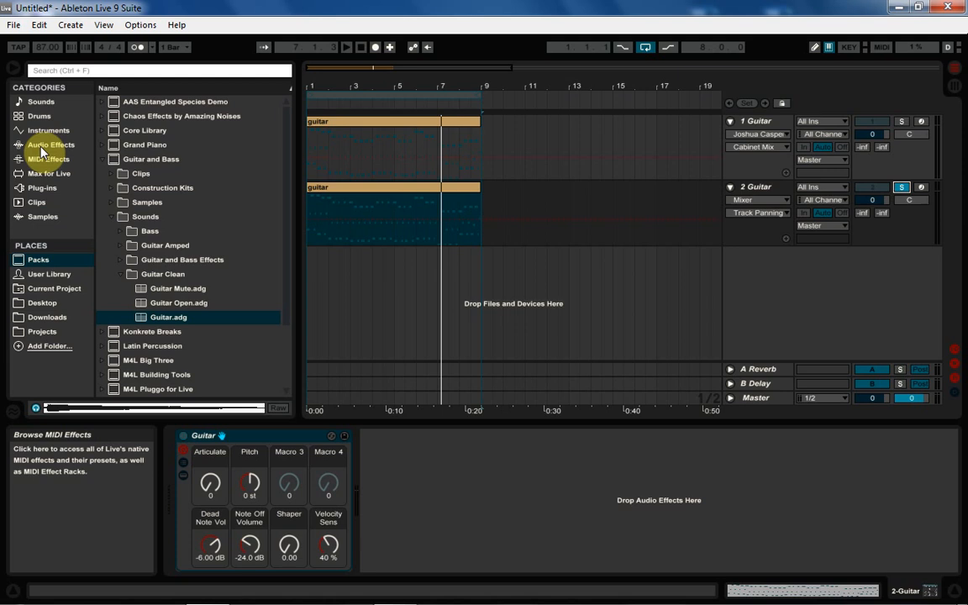
click(52, 145)
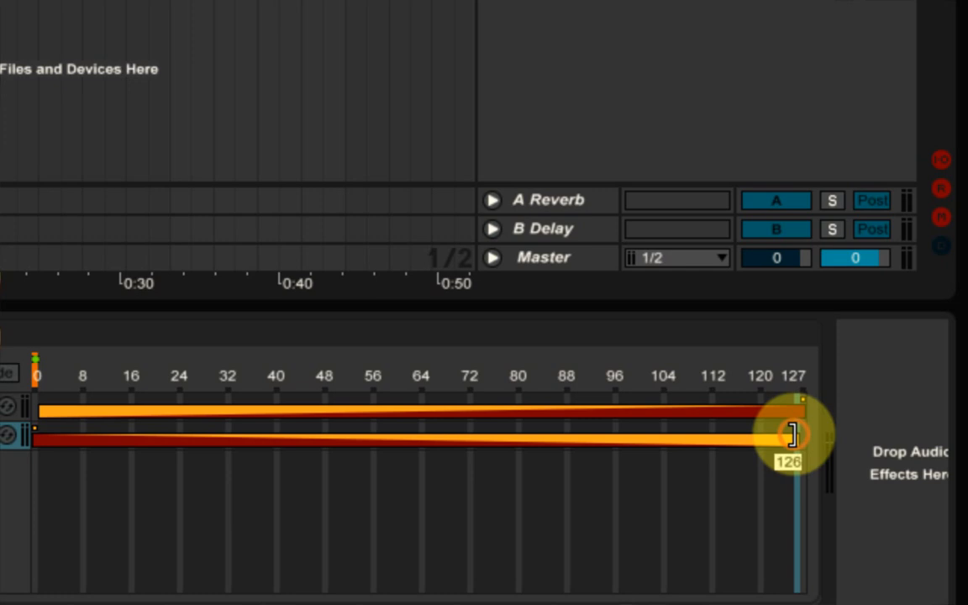
- Drag the lower chain's zone fade in the Chain Select Editor out to 126
drag(790, 437, 803, 425)
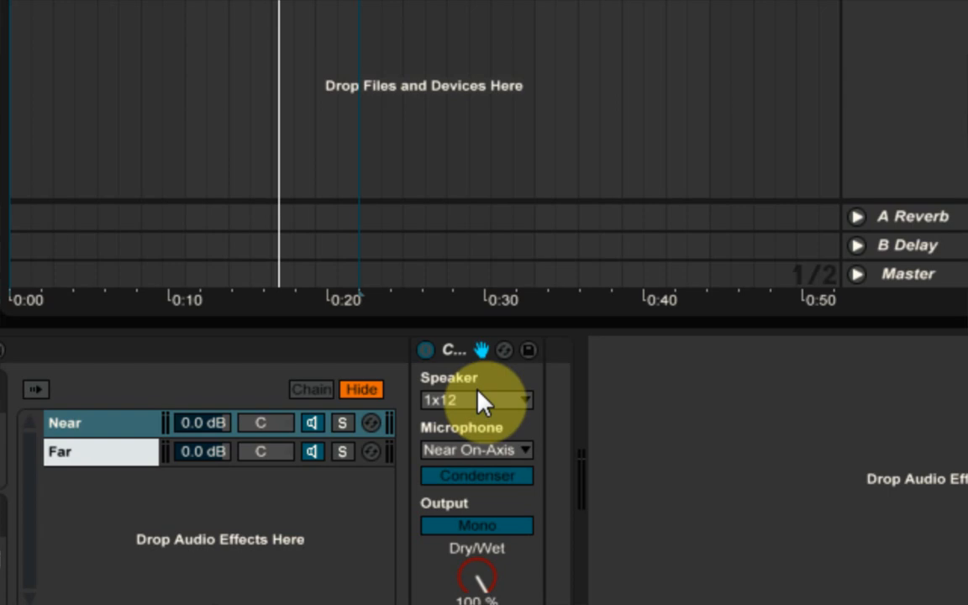
- Give Near a 1x12 dynamic off-axis cabinet and Far a 4x12 with Far mic
click(476, 450)
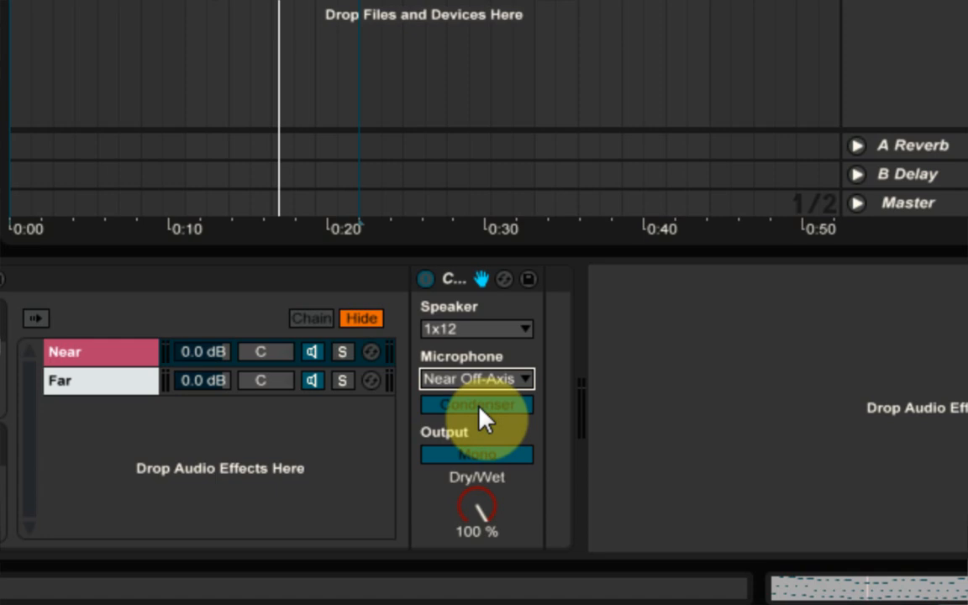
click(477, 405)
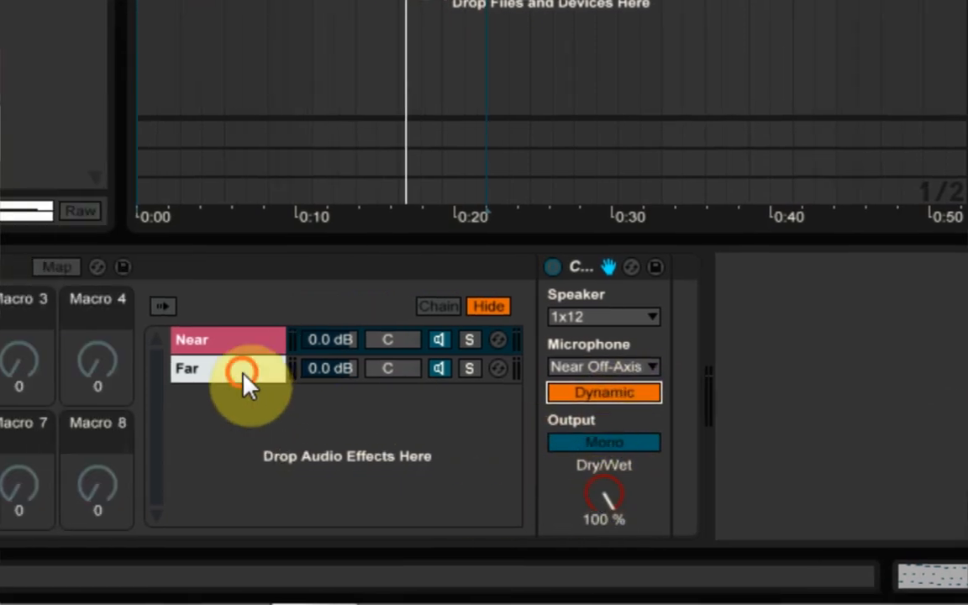
click(601, 317)
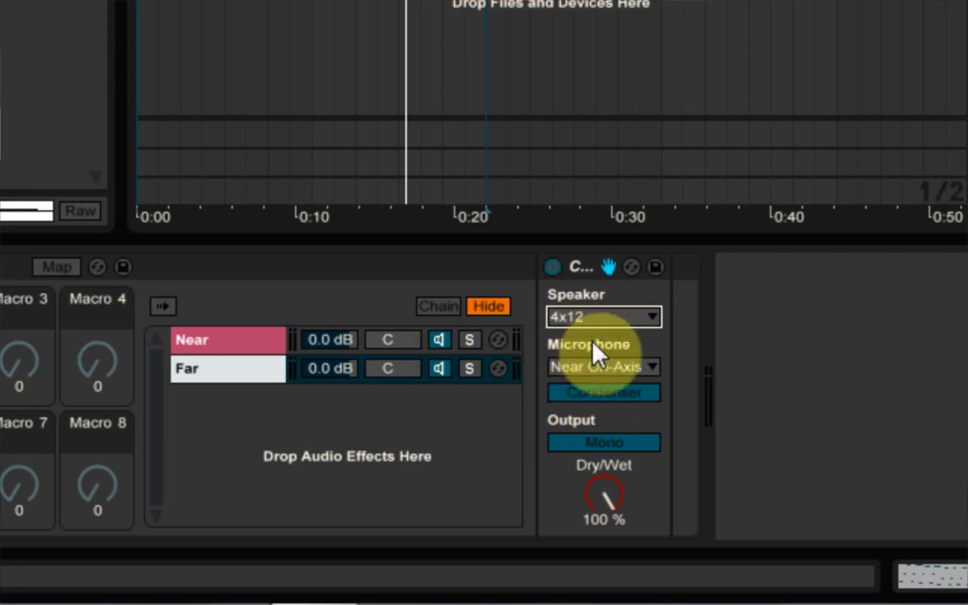
click(602, 367)
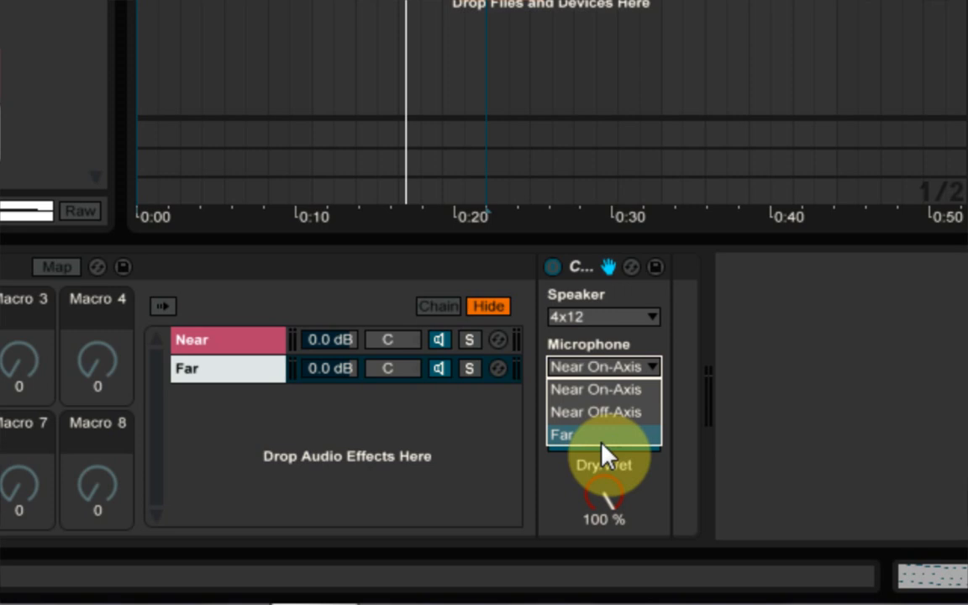
click(561, 436)
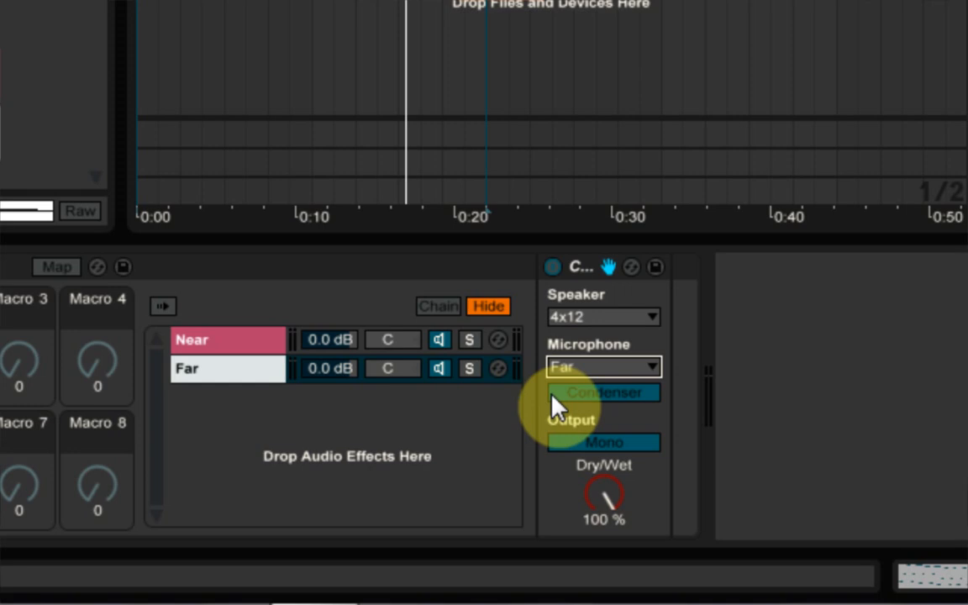
mouse_move(631, 470)
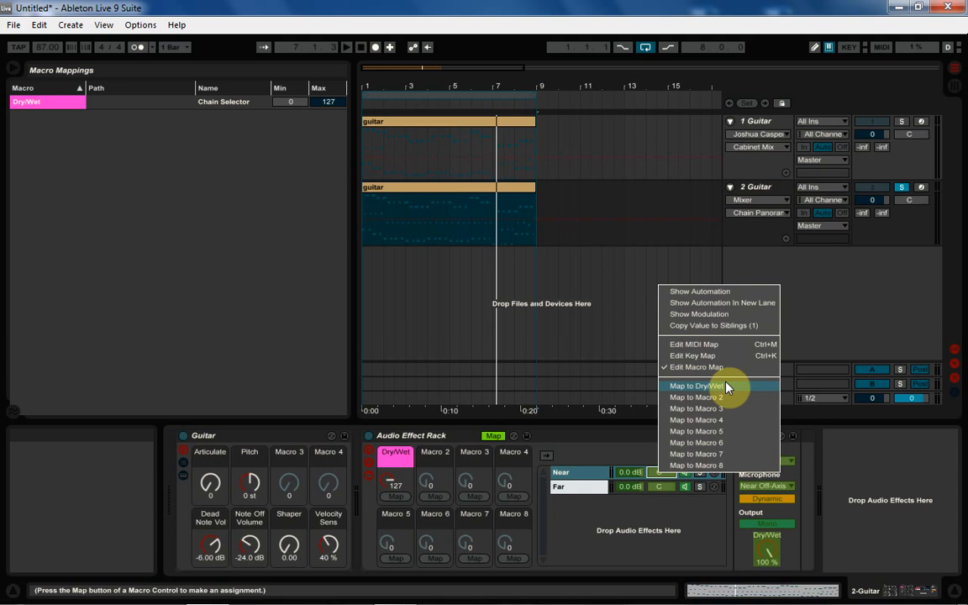
- Map the chain panning to Macro 1, named Near / Far, alongside Chain Selector
click(695, 385)
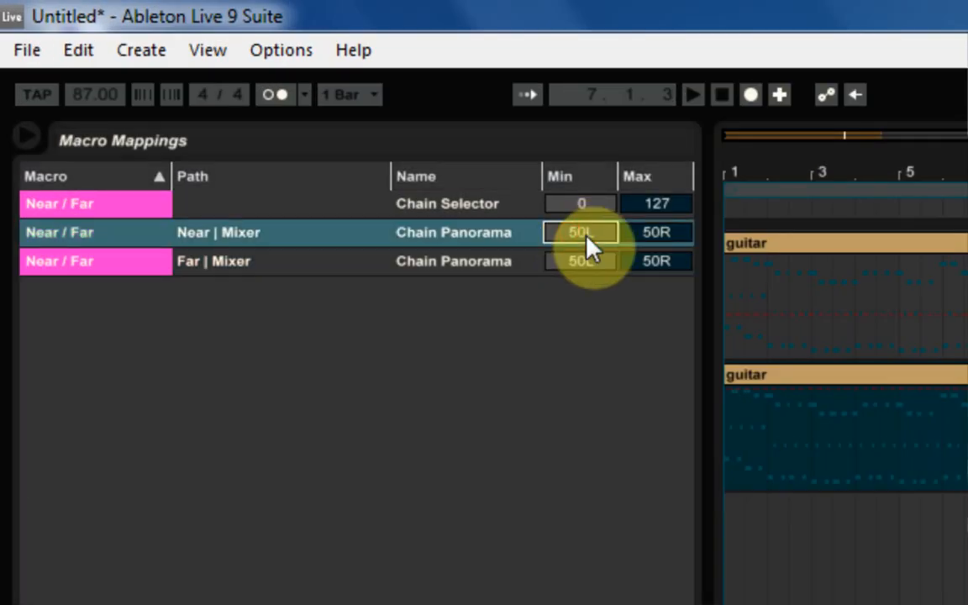
- Set Near pan range 40L to centre and Far pan range centre to 34R
click(580, 232)
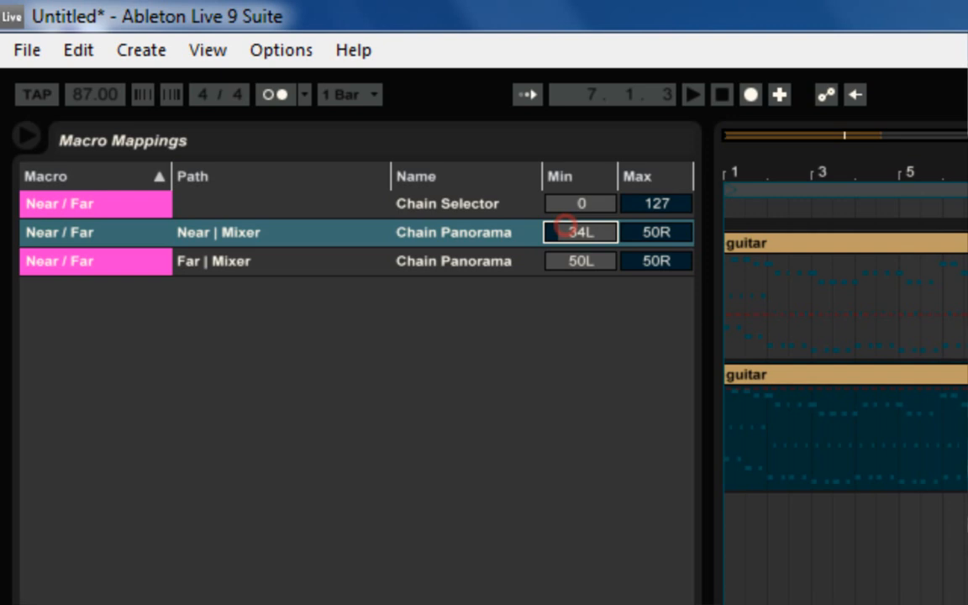
drag(580, 232, 580, 223)
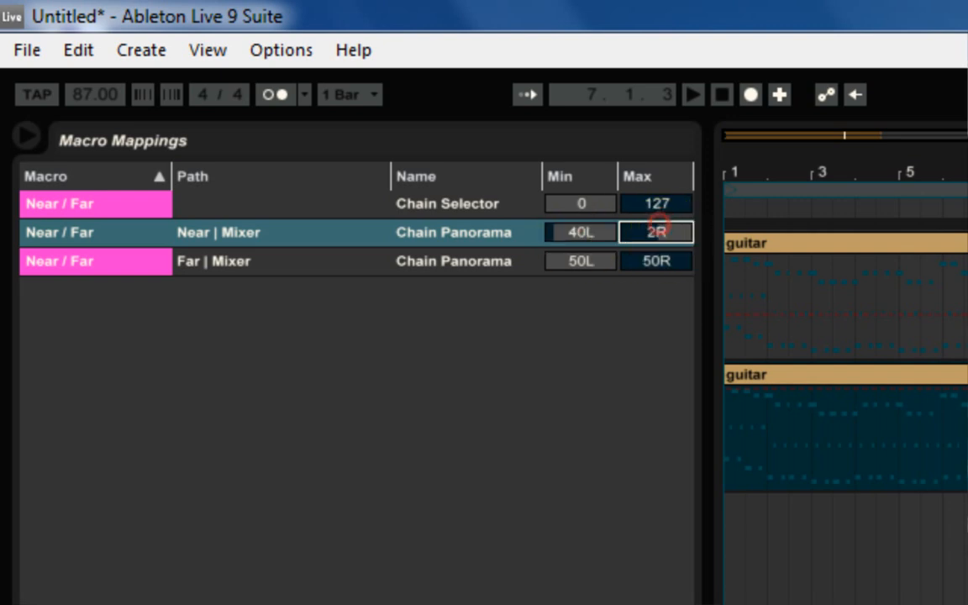
drag(655, 232, 655, 244)
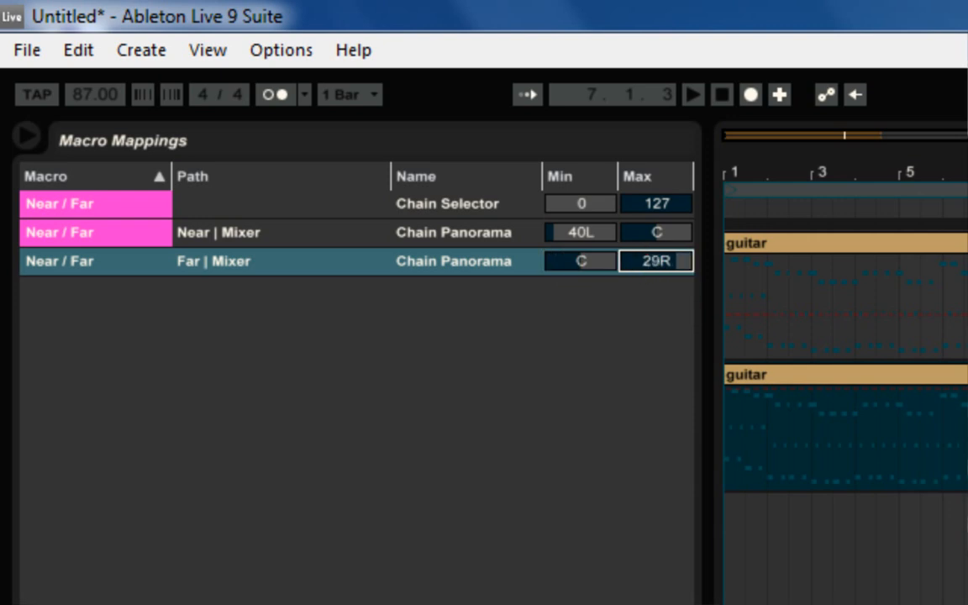
drag(656, 262, 656, 244)
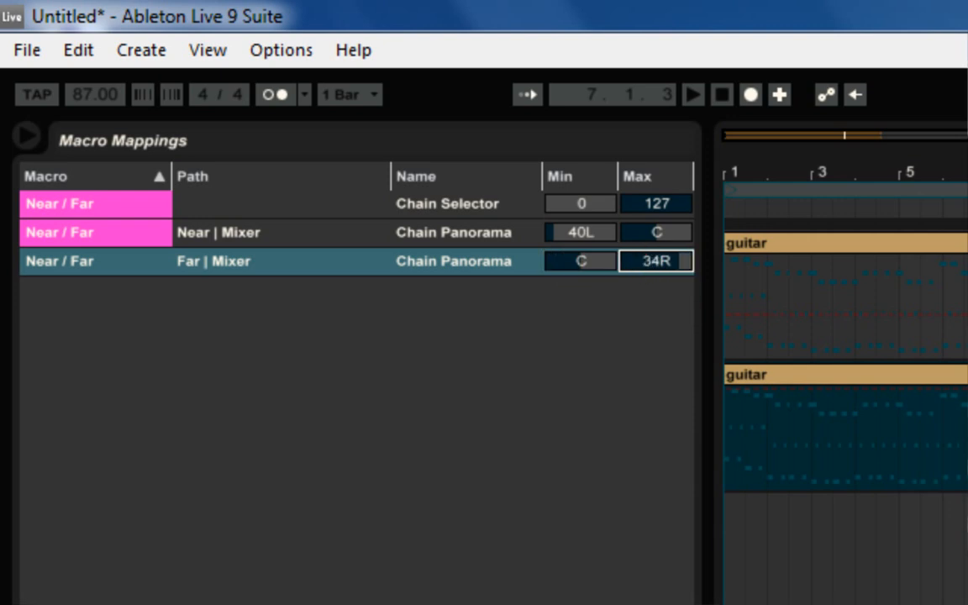
drag(655, 261, 655, 252)
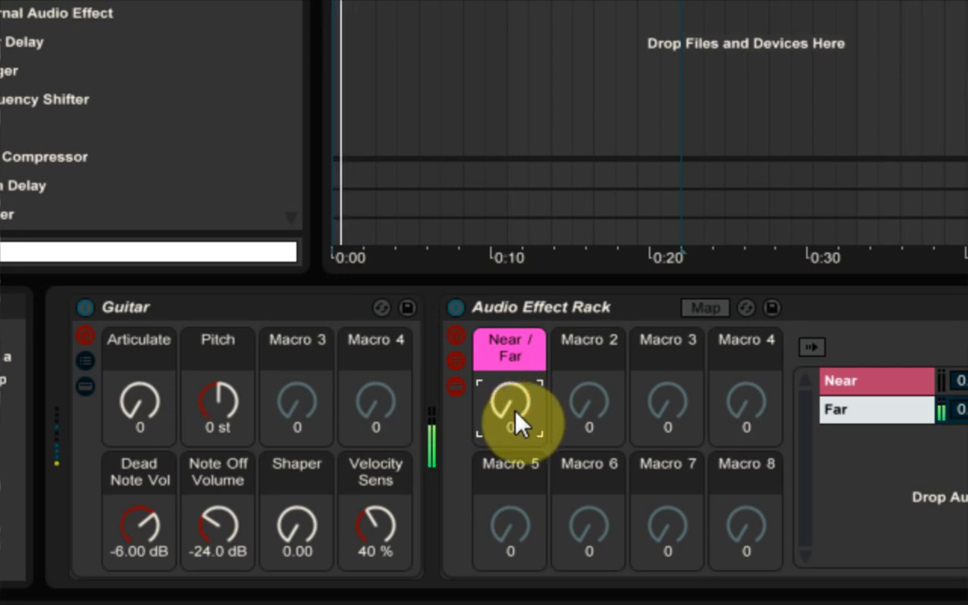
- Sweep the Near / Far macro through 37, 127 and back to audition the blend
drag(510, 408, 510, 379)
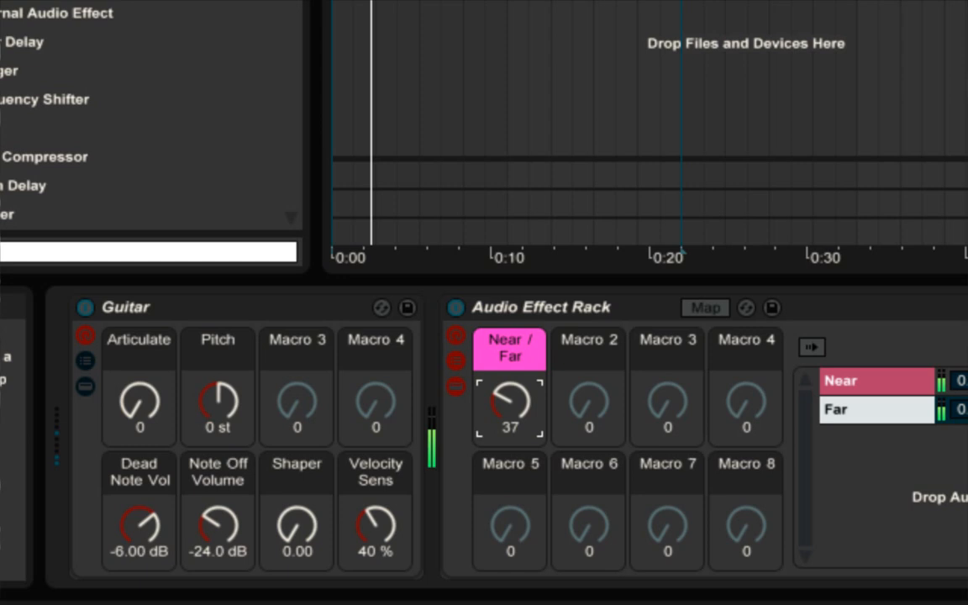
drag(508, 408, 509, 370)
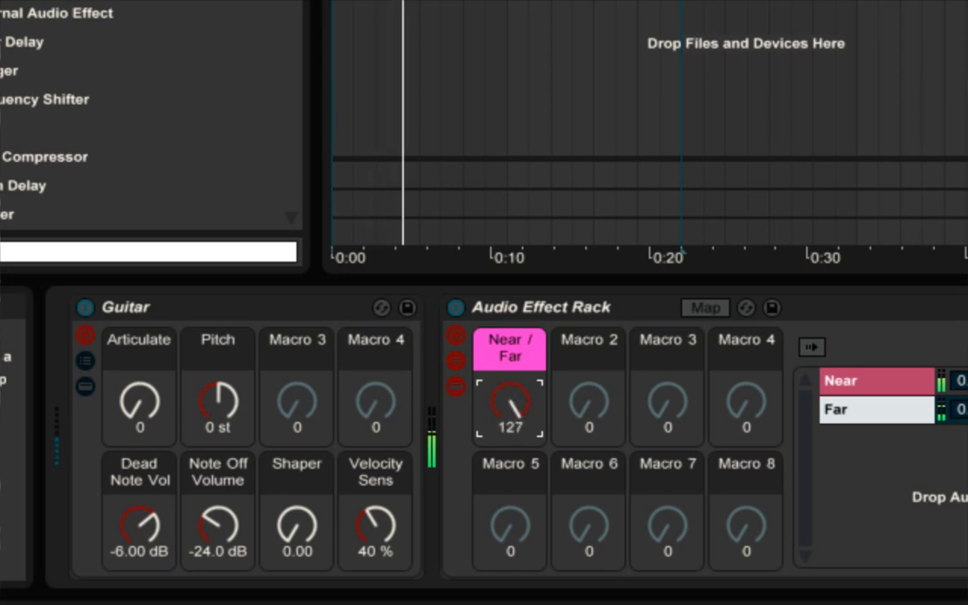
drag(509, 408, 509, 504)
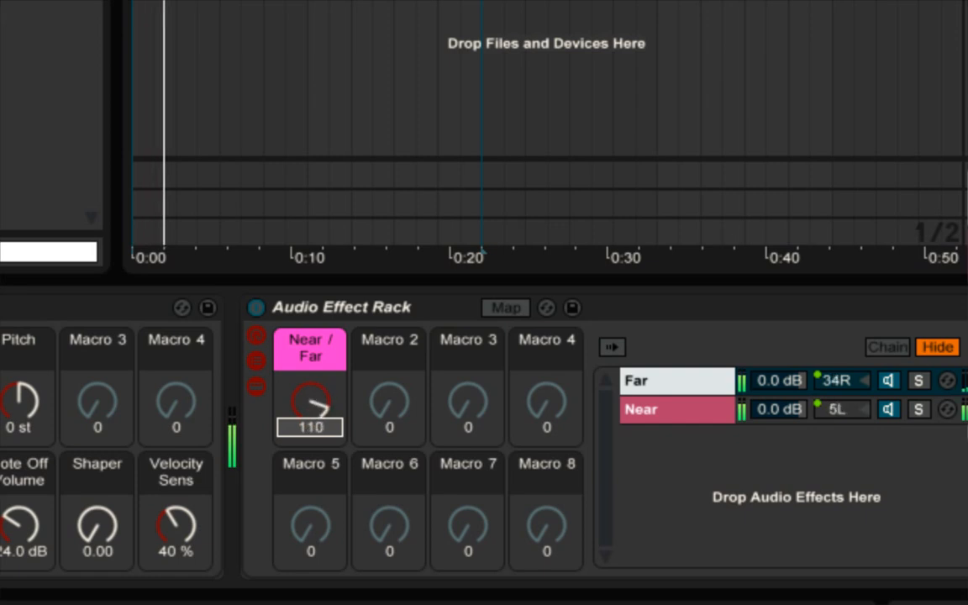
drag(310, 408, 315, 378)
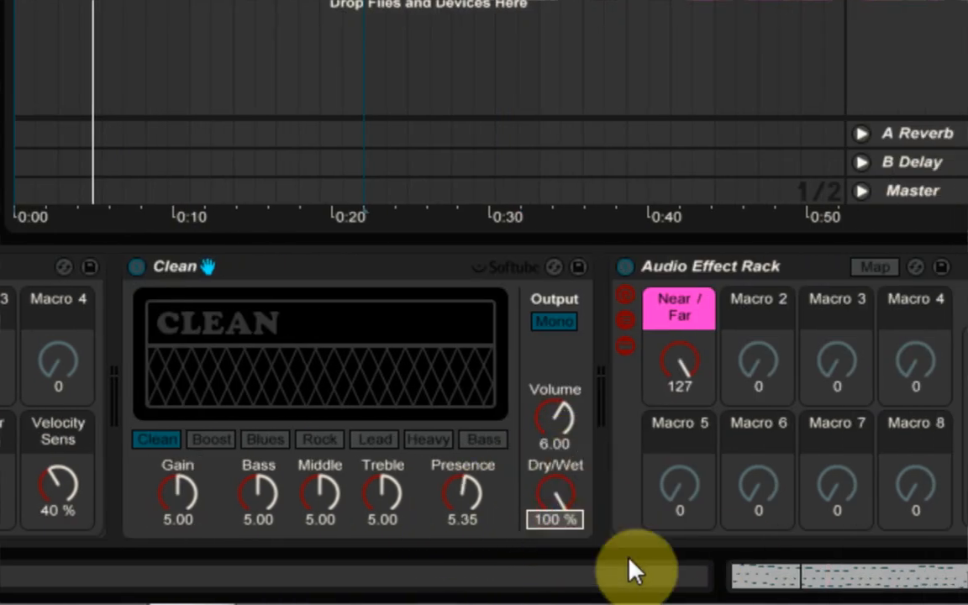
- Drop the Clean amp's Dry/Wet to 50% and adjust its Bass to 5.50
drag(555, 496, 555, 513)
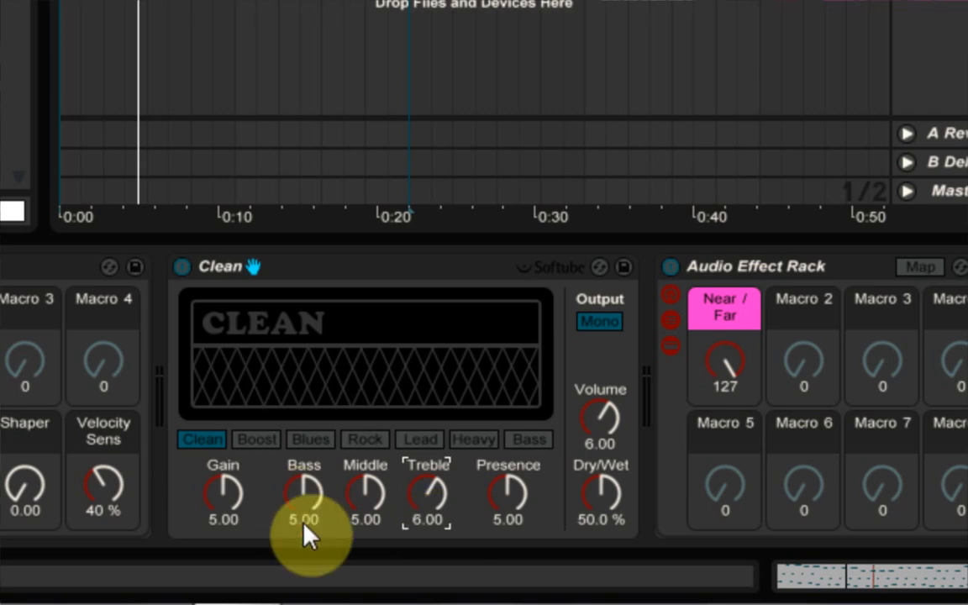
double_click(303, 519)
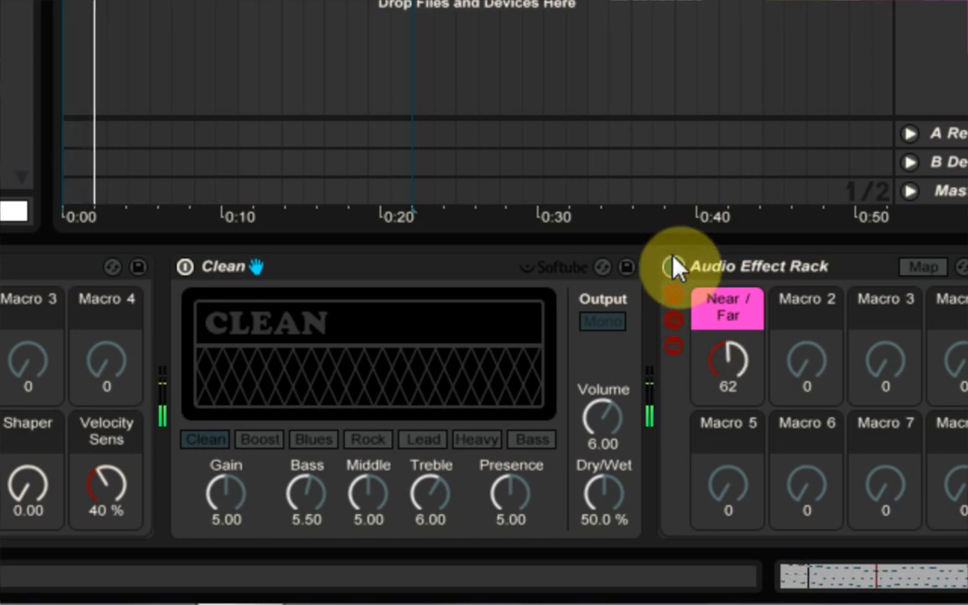
- Sweep the Near/Far blend through values like 68, 87 and 7 while listening
drag(729, 362, 728, 345)
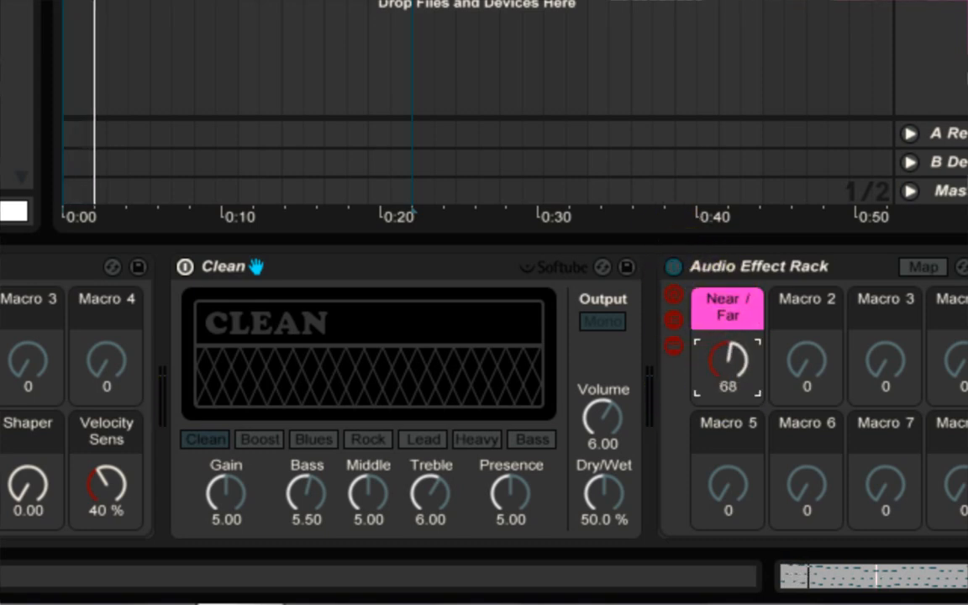
drag(727, 361, 728, 336)
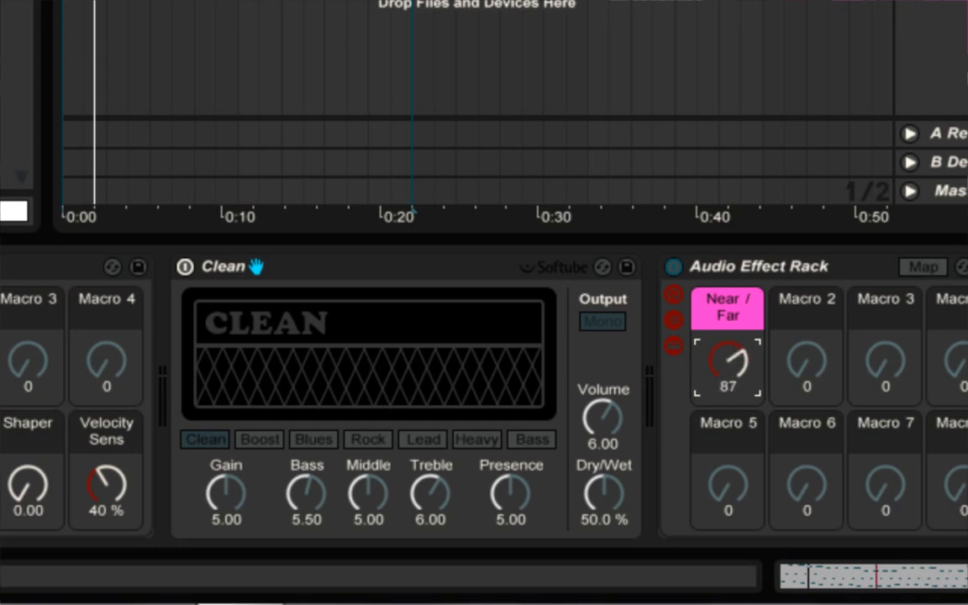
drag(728, 362, 728, 396)
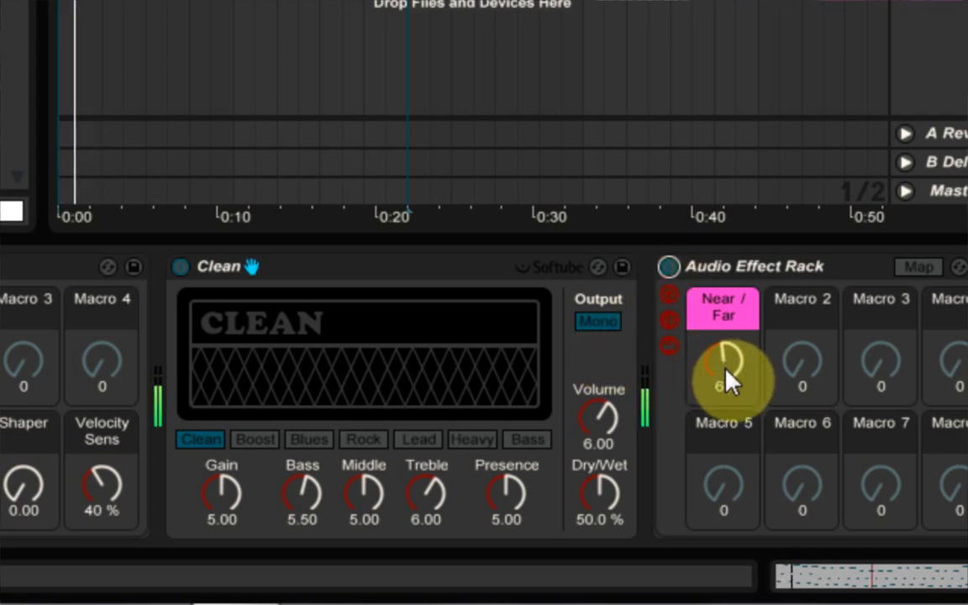
drag(723, 370, 724, 353)
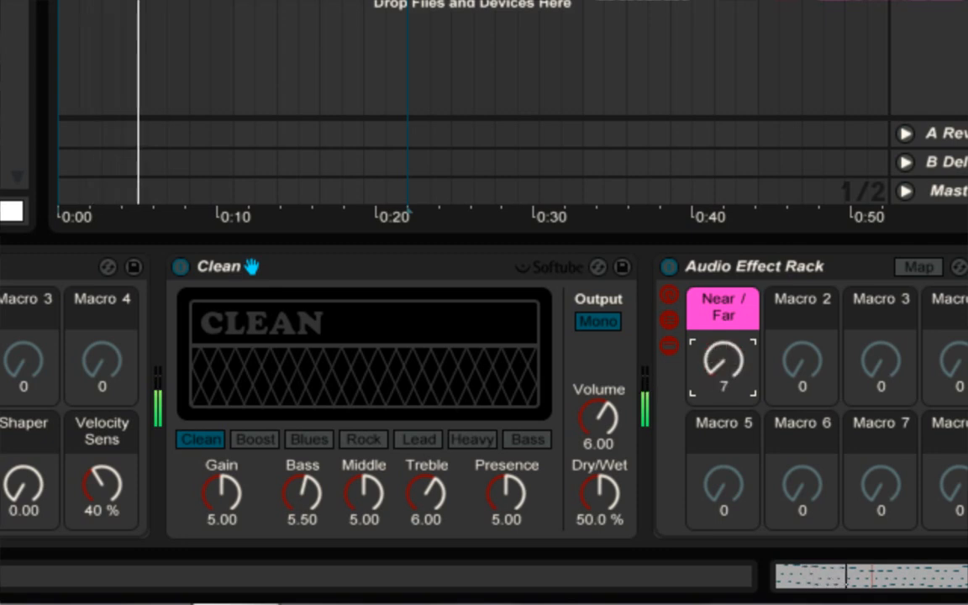
drag(723, 365, 723, 319)
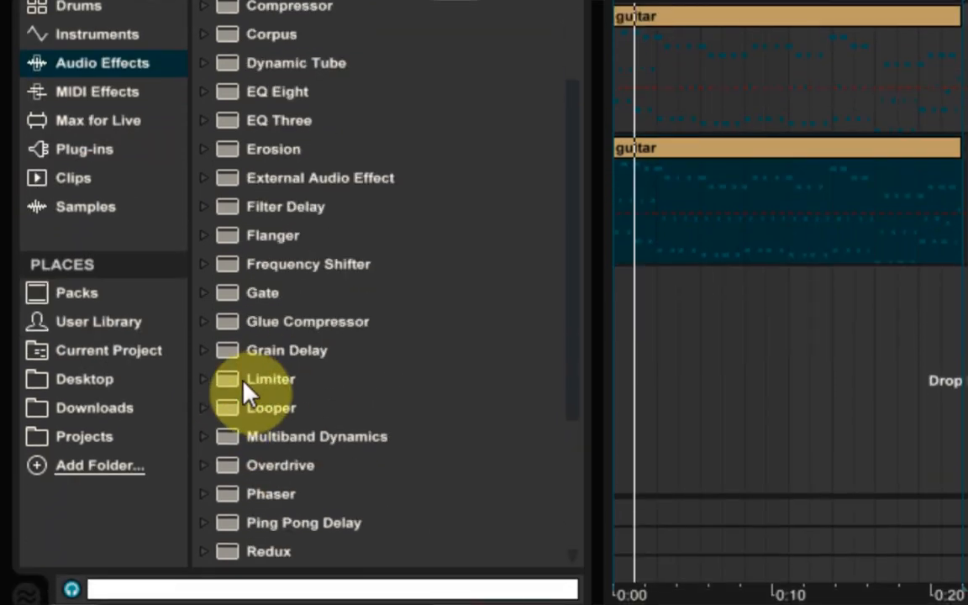
- Load Limiter from Audio Effects onto the guitar track and expand the EQ Eight presets
double_click(271, 379)
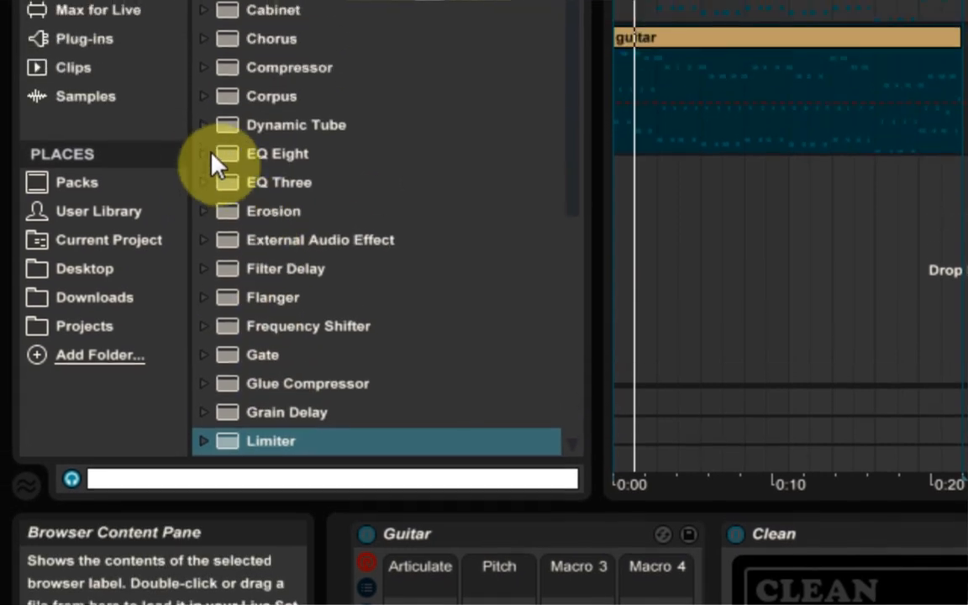
click(203, 153)
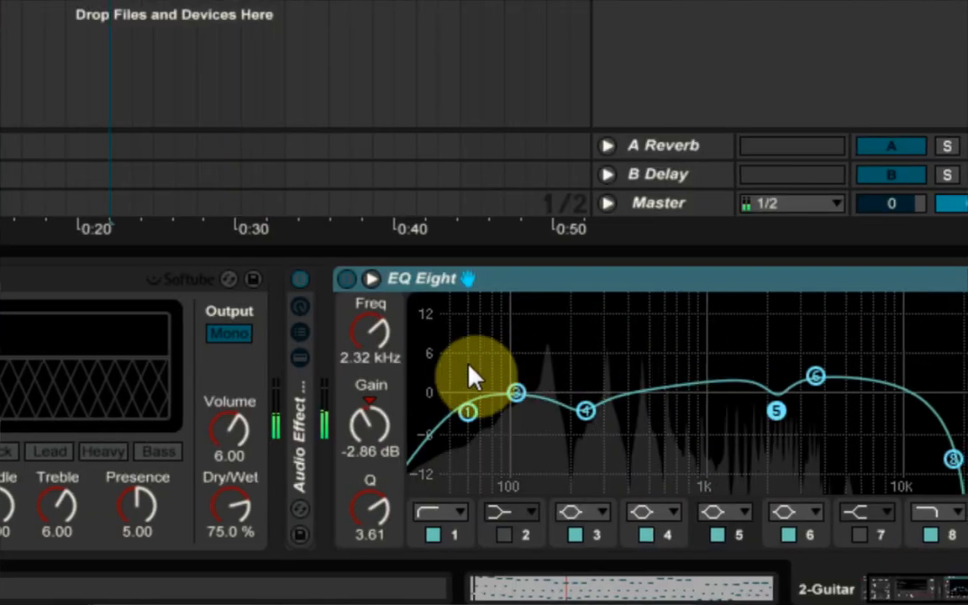
- Shape the EQ Eight curve to roll off the lowest lows and highest highs
click(347, 278)
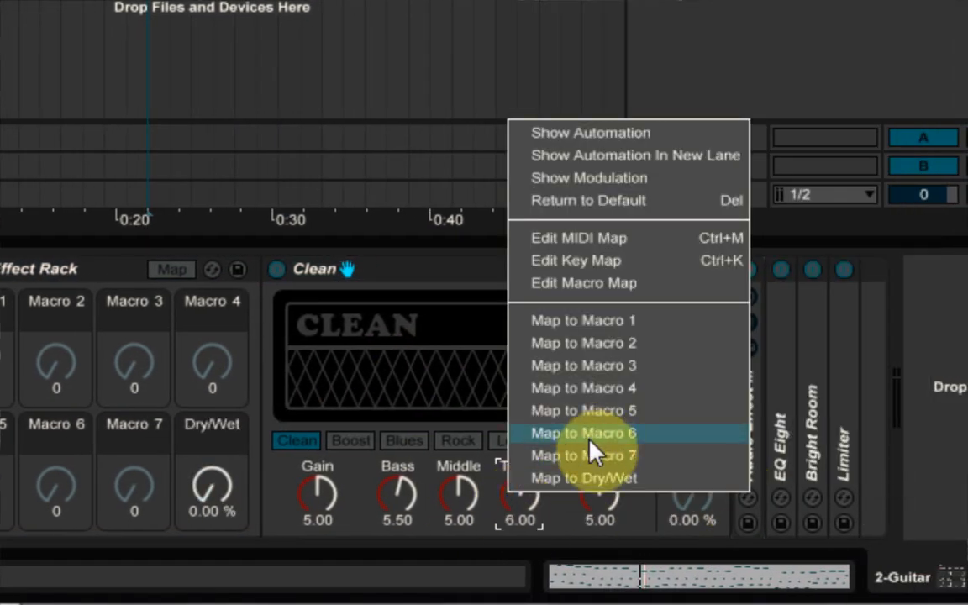
- Map the amp's Treble to Macro 6 and restore the Bass macro to 5.5
click(583, 433)
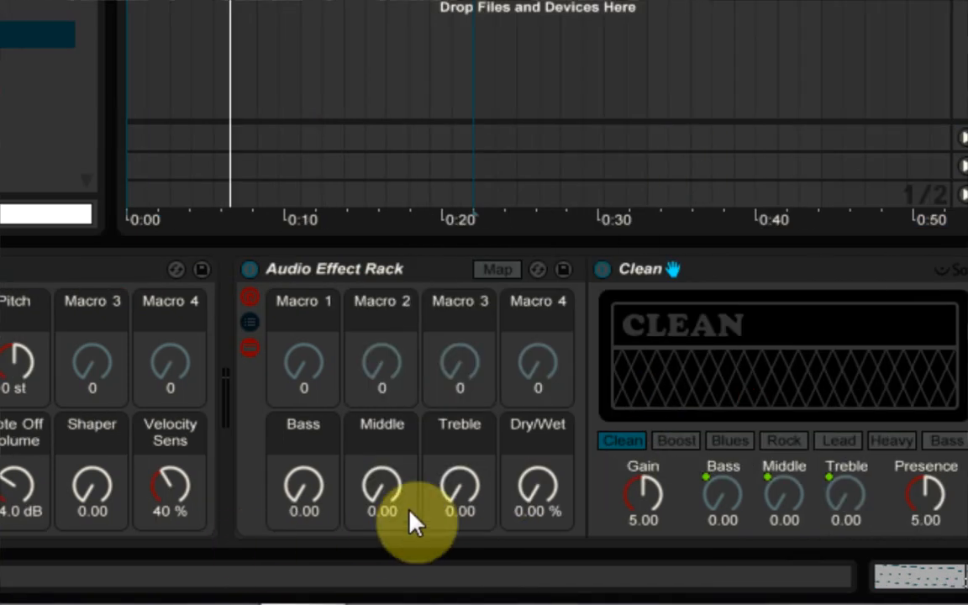
text(5.50)
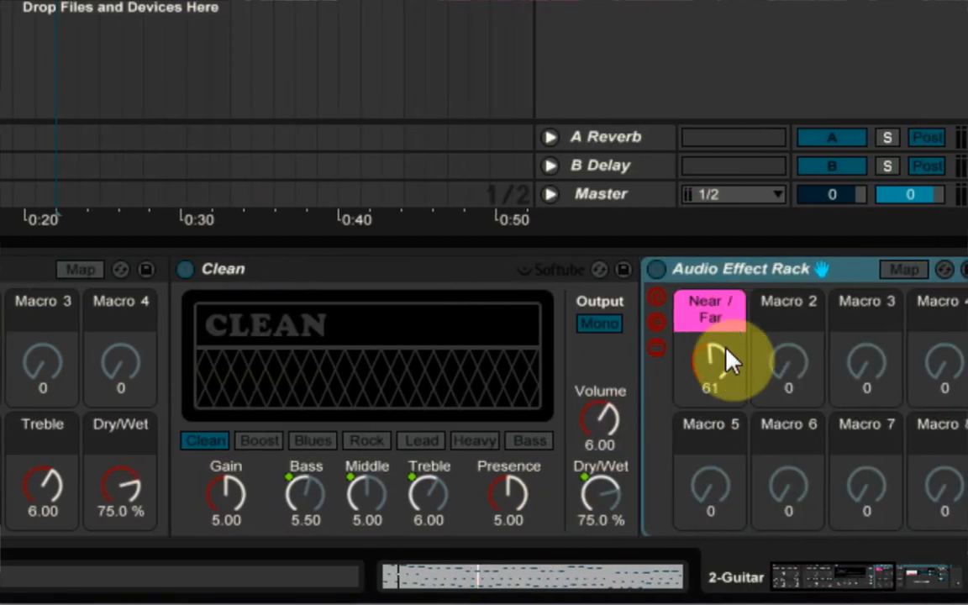
- Map the Near/Far blend to Macro 1 and name the macro 'Cabinet'
right_click(710, 362)
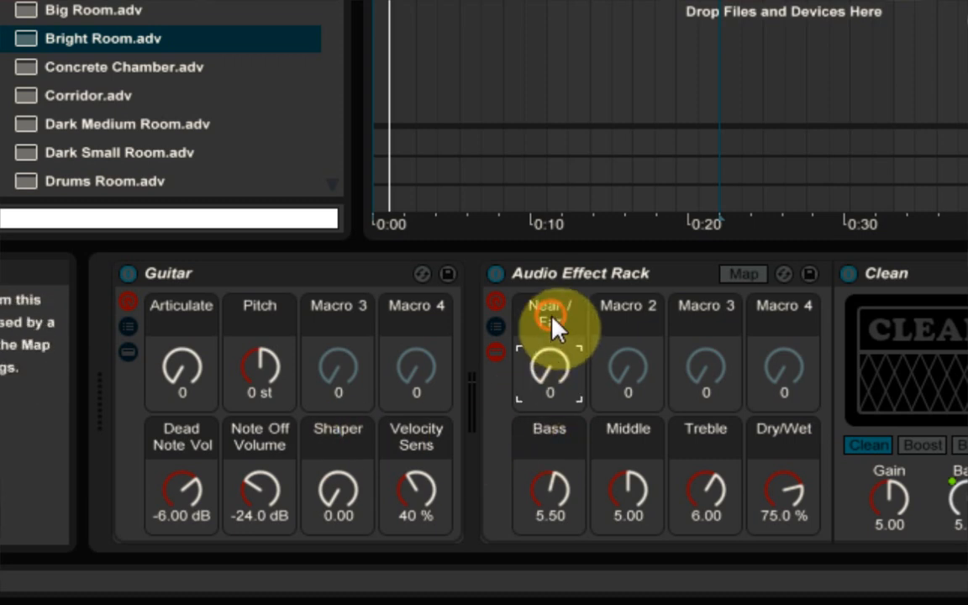
text(Cabinet)
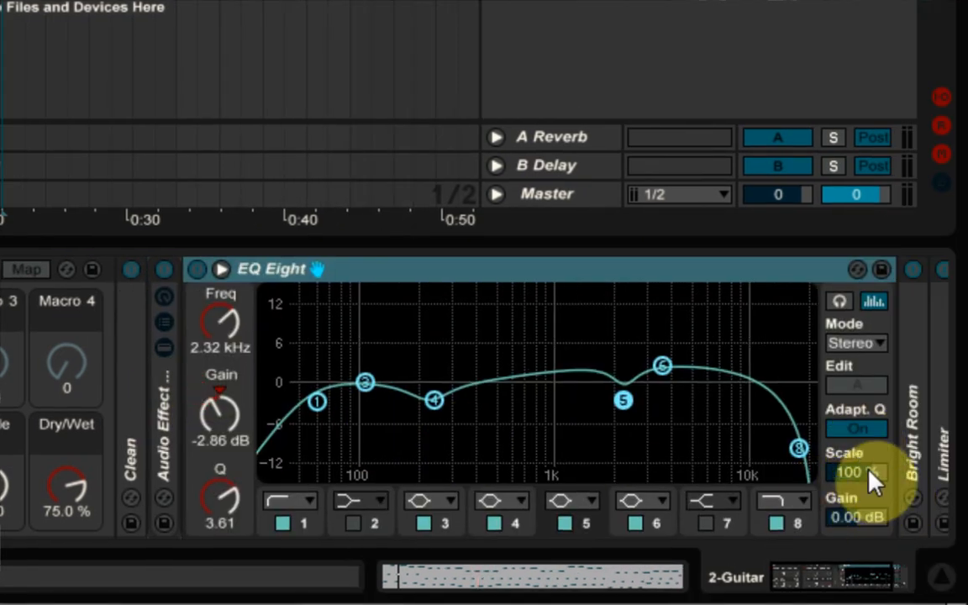
- Map EQ Eight's Scale to Macro 2, then sweep the Cabinets macro from about 53
right_click(855, 471)
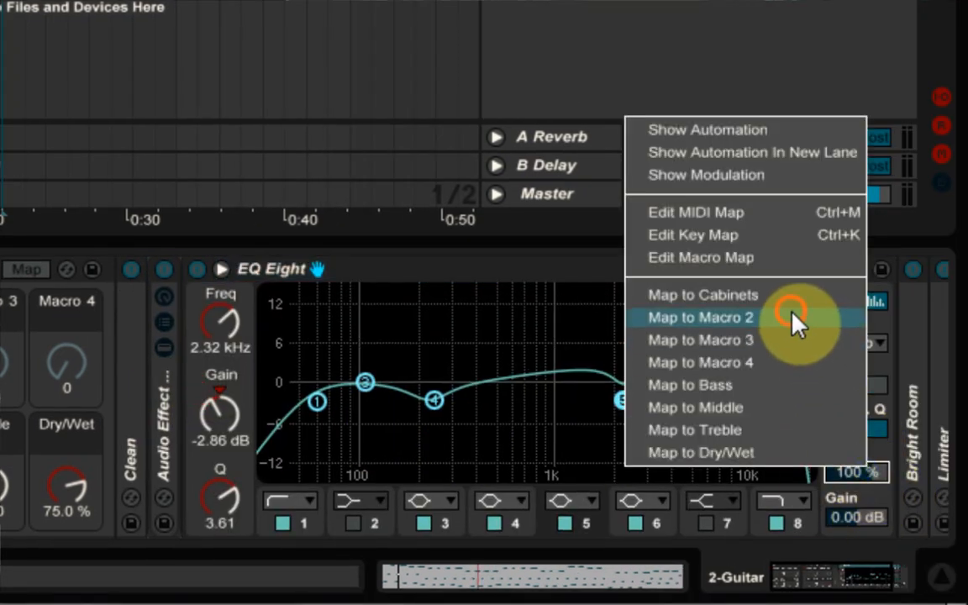
click(700, 318)
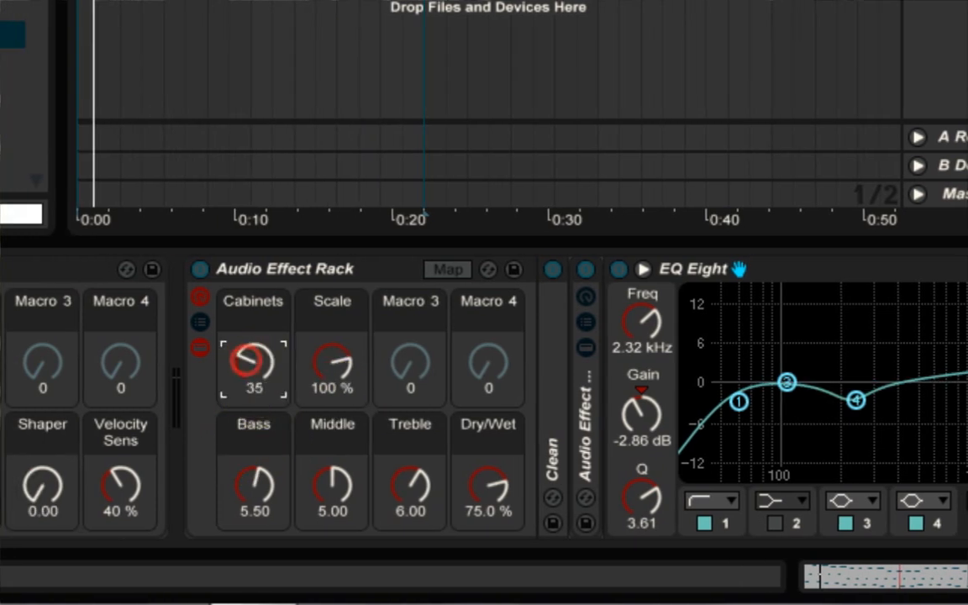
drag(253, 363, 253, 353)
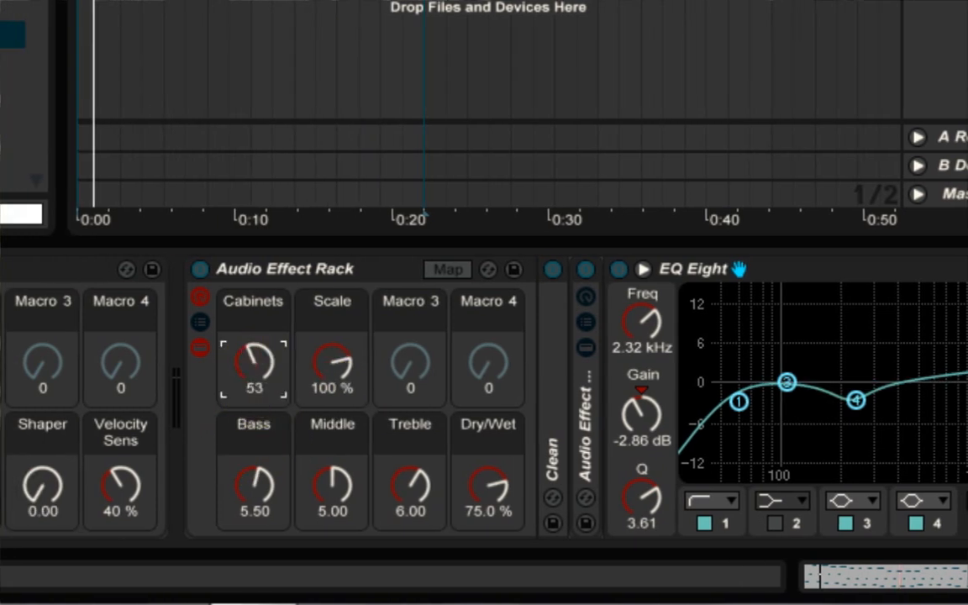
drag(252, 361, 252, 395)
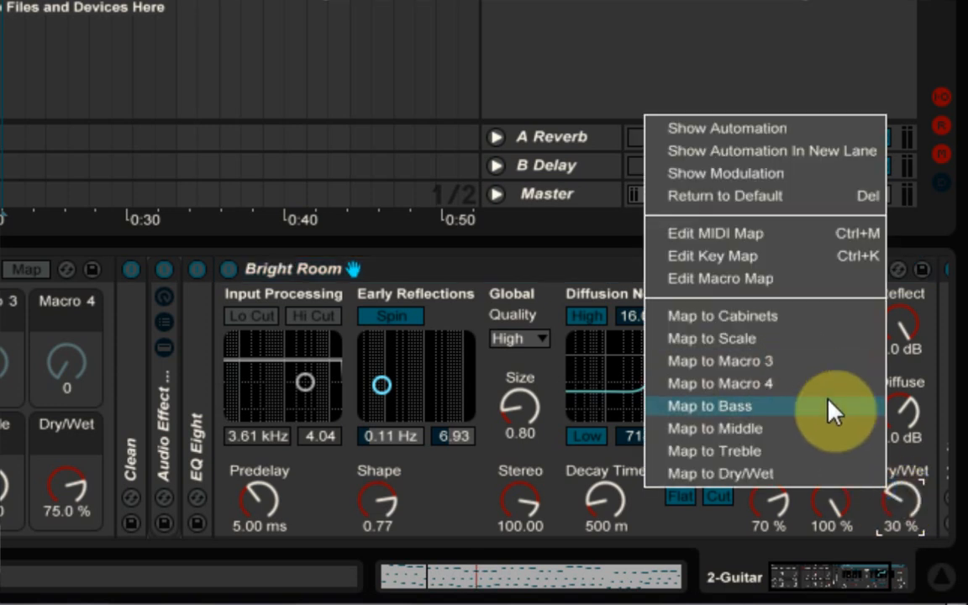
- Assign the Bright Room reverb's Dry/Wet to Macro 3, reading 25%
click(711, 406)
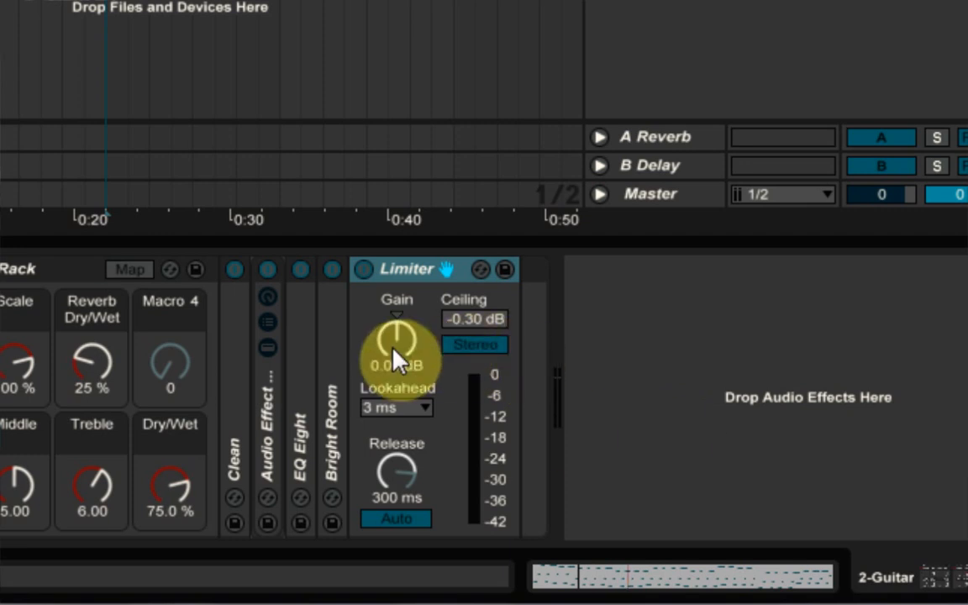
- Bring up the Map to Macro menu for the Limiter's Gain knob
right_click(396, 345)
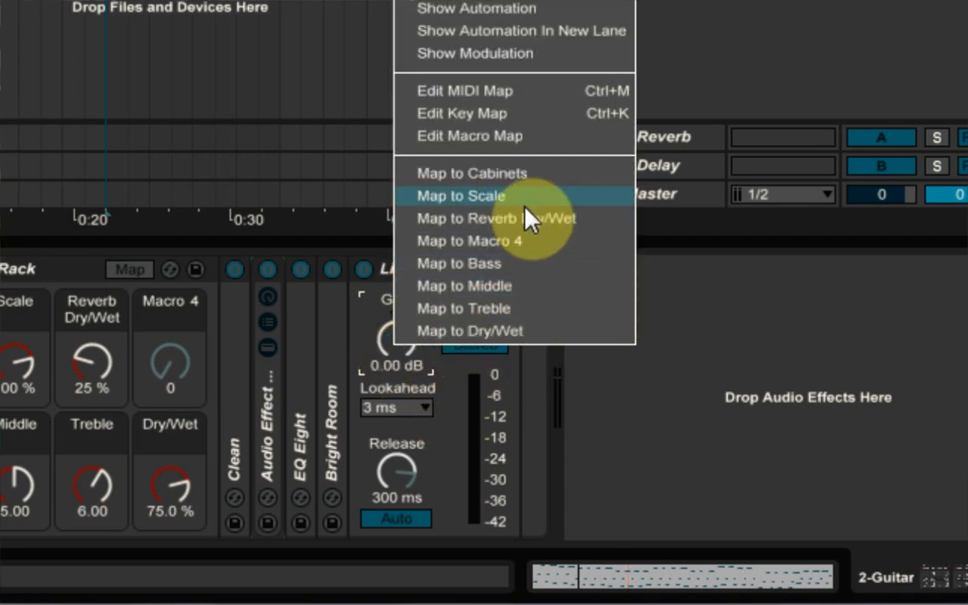